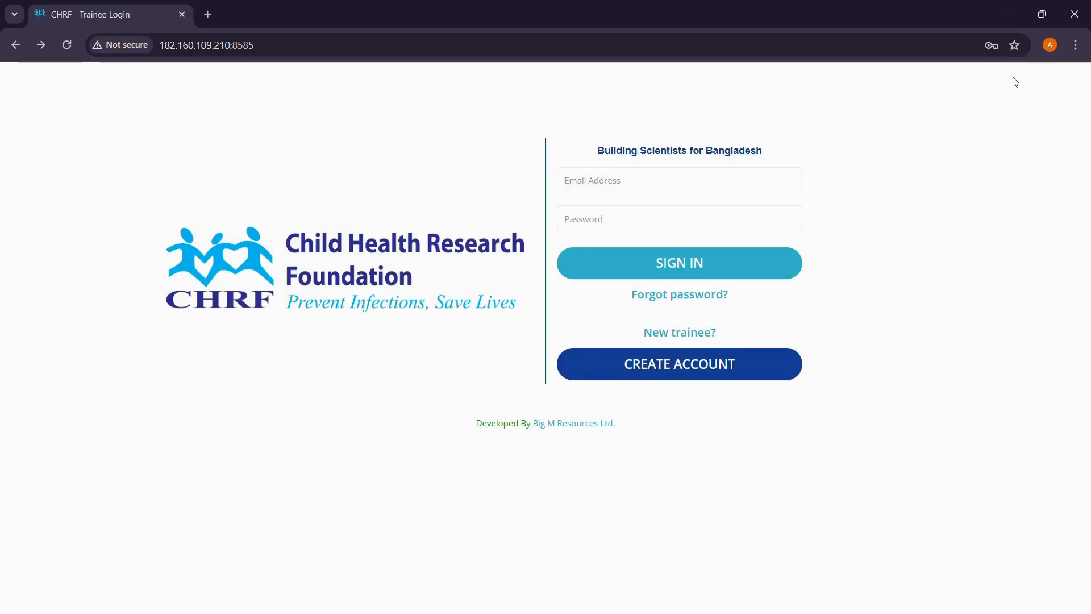
{"action": "mouse_move", "coordinate": [894, 384]}
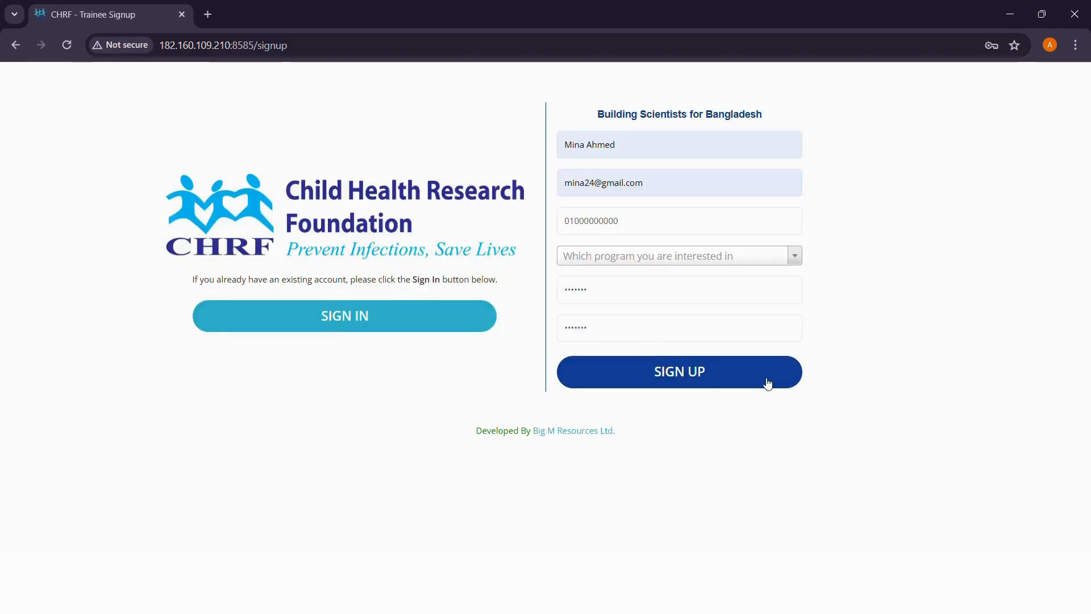
Pick Stream 2: Research in Biological Sciences for Beginners as the program and sign up.
{"action": "left_click", "coordinate": [675, 255]}
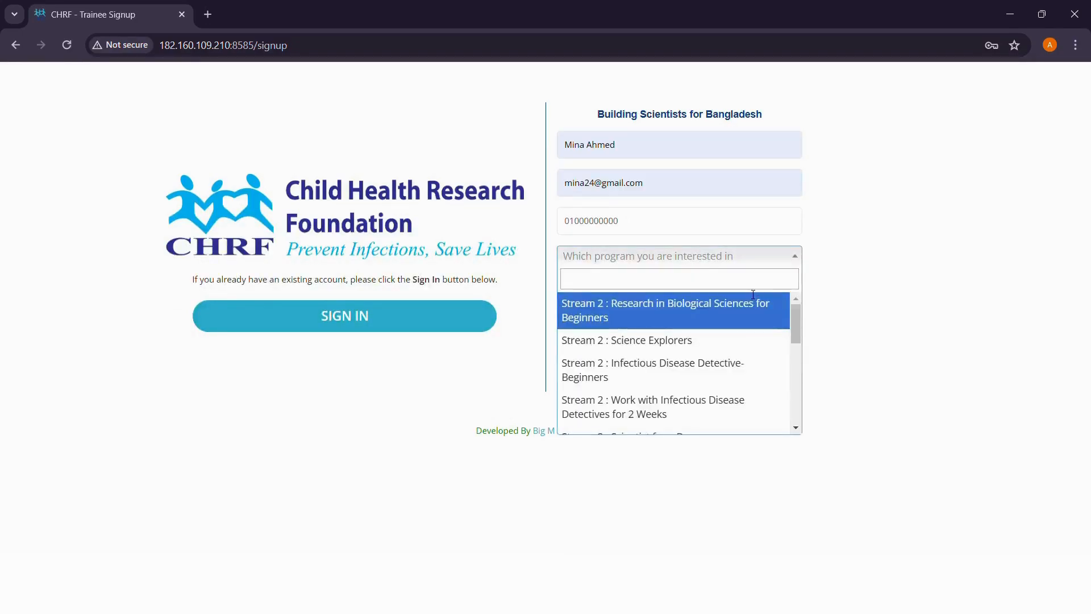
{"action": "left_click", "coordinate": [665, 310]}
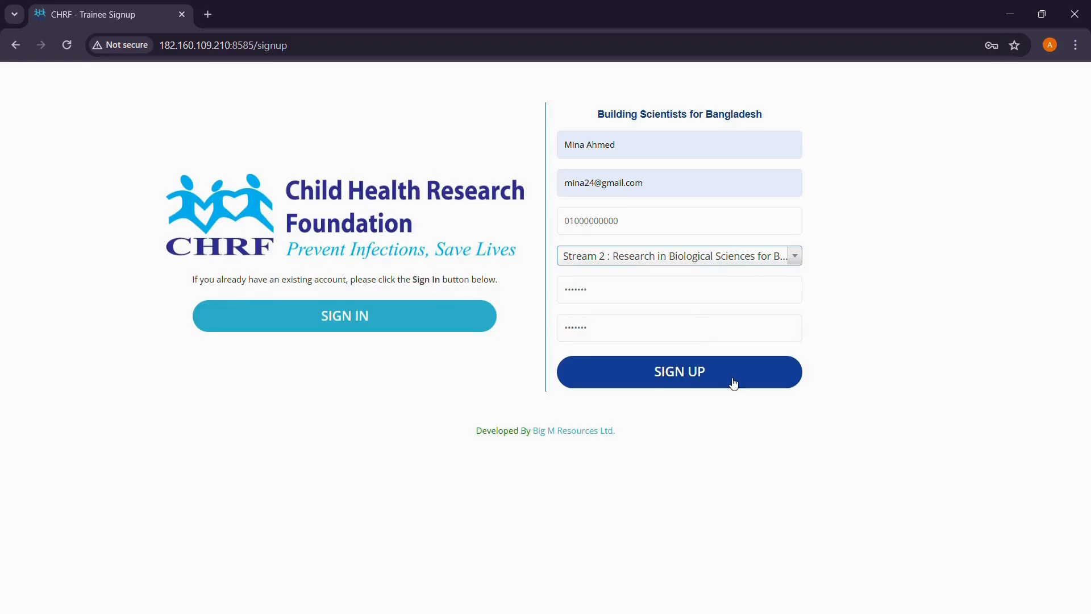
{"action": "left_click", "coordinate": [678, 371]}
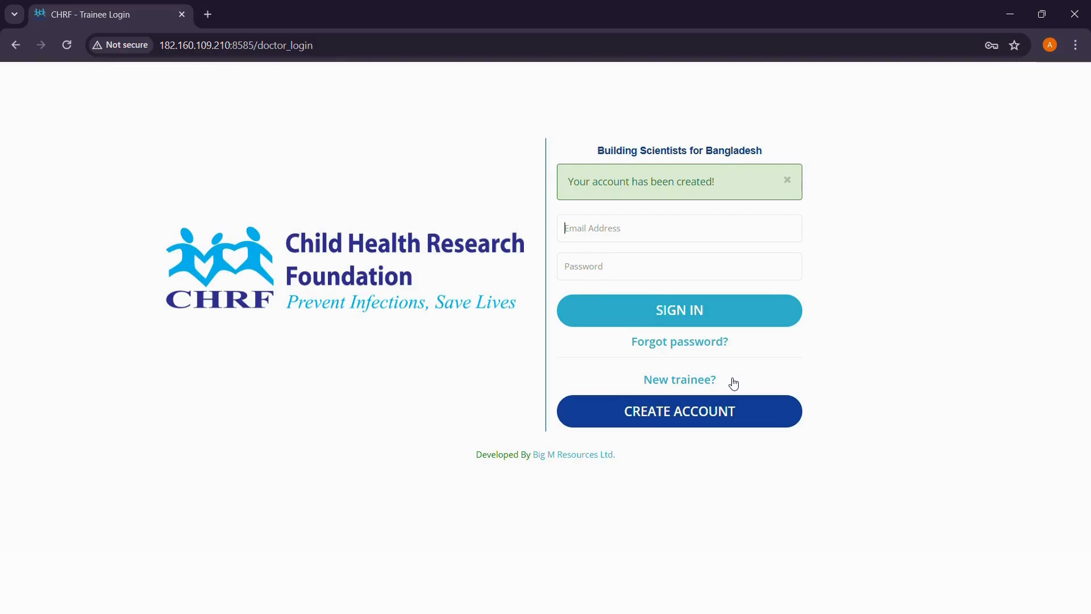
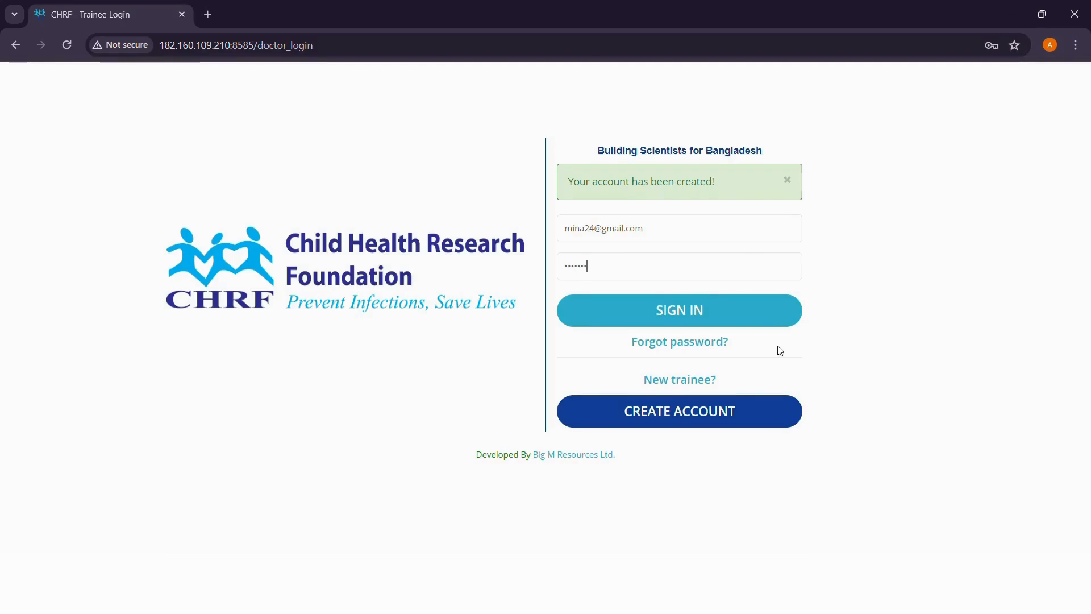
{"action": "left_click", "coordinate": [679, 309]}
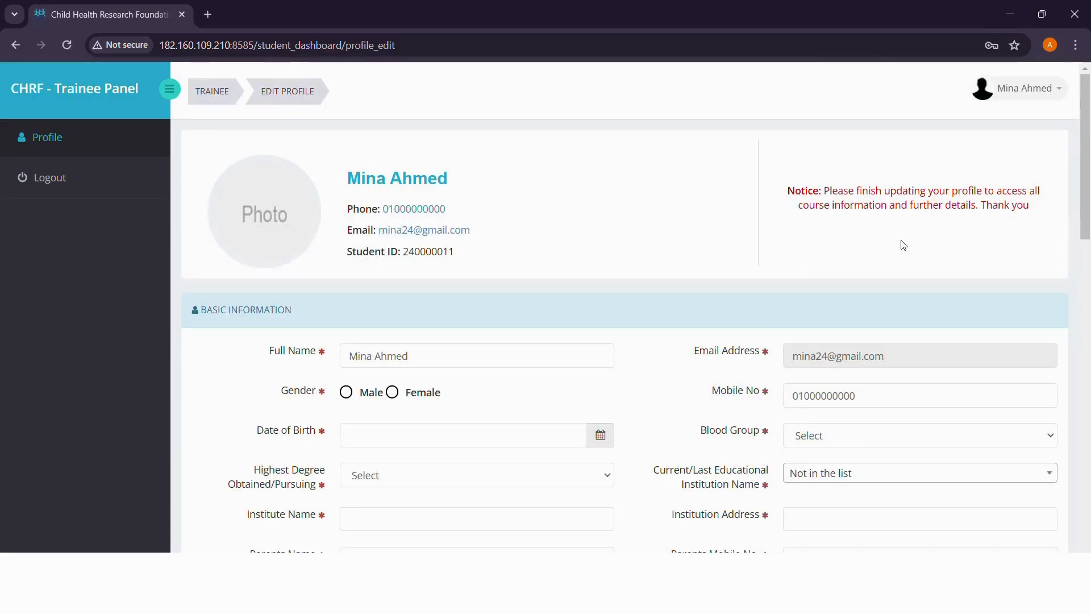
{"action": "mouse_move", "coordinate": [920, 234]}
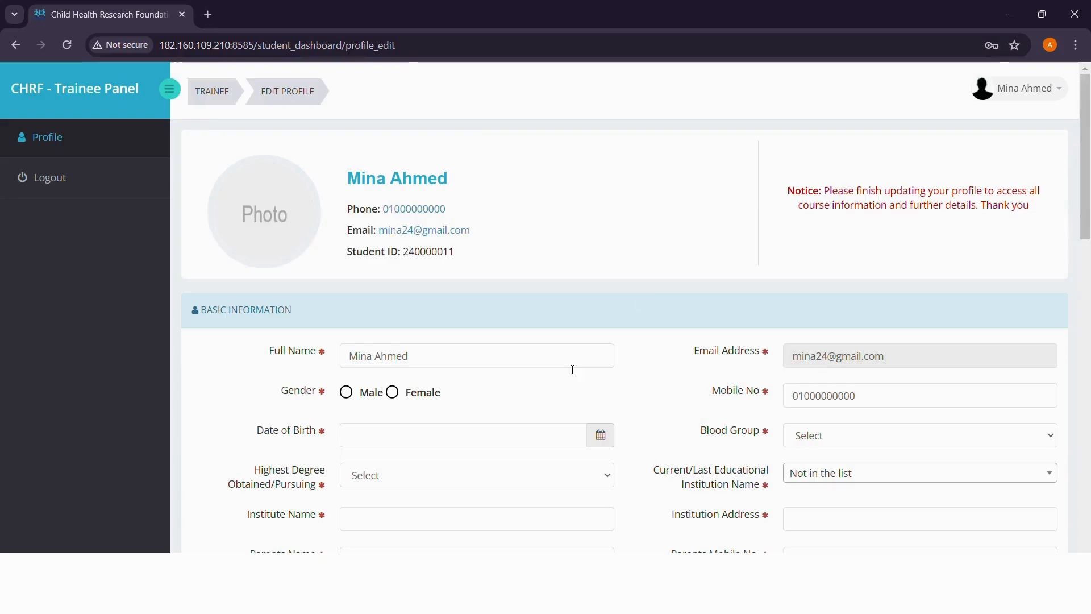
{"action": "mouse_move", "coordinate": [781, 402]}
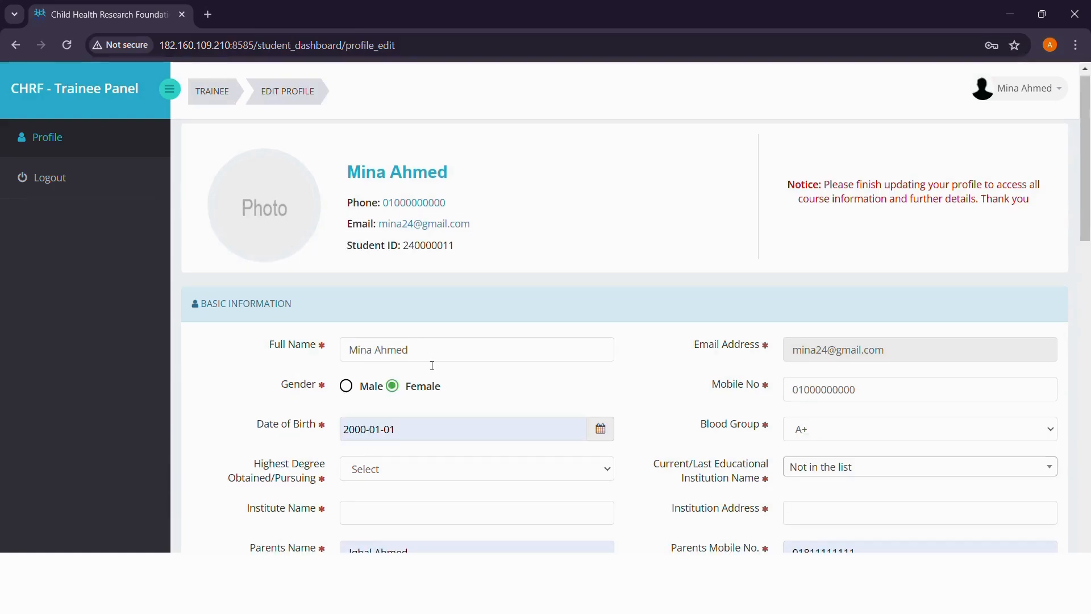
{"action": "mouse_move", "coordinate": [327, 532]}
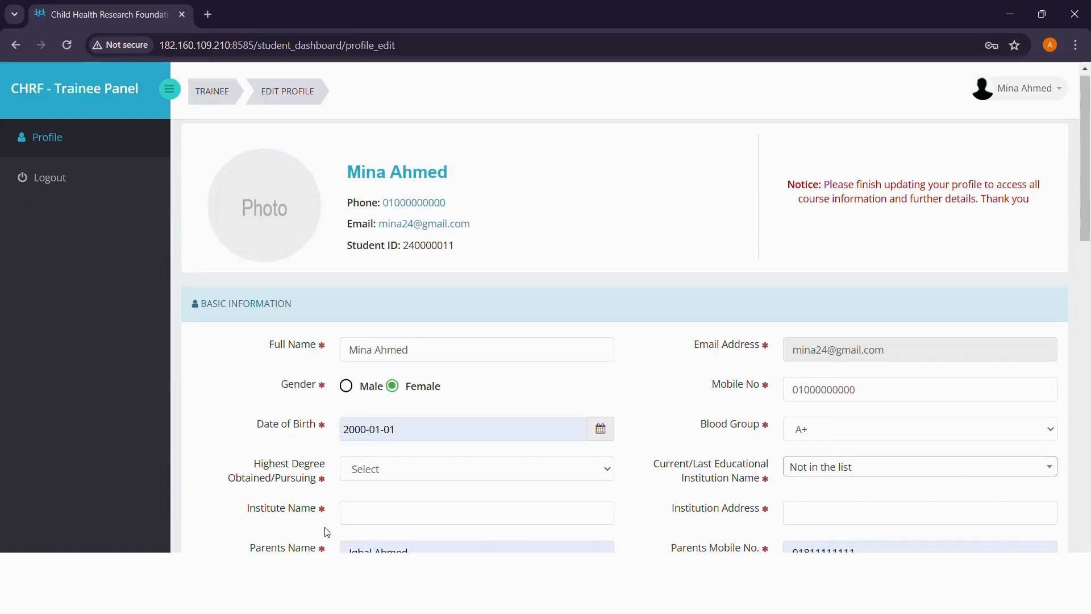
Select Post-graduate as the highest degree obtained on the profile form.
{"action": "scroll", "scroll_direction": "down", "scroll_amount": 3}
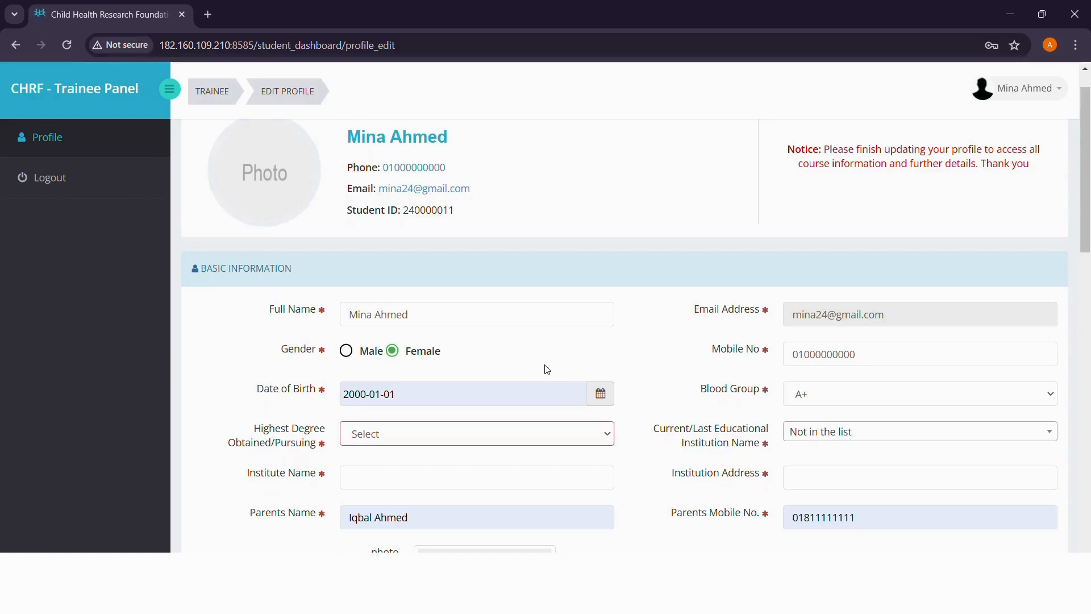
{"action": "mouse_move", "coordinate": [541, 417]}
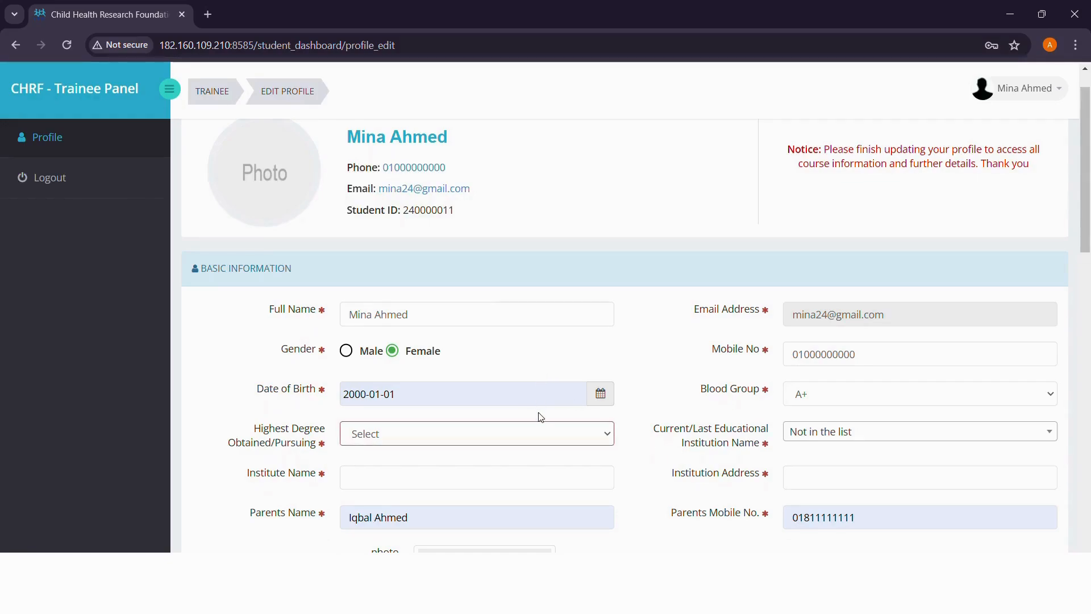
{"action": "left_click", "coordinate": [476, 433]}
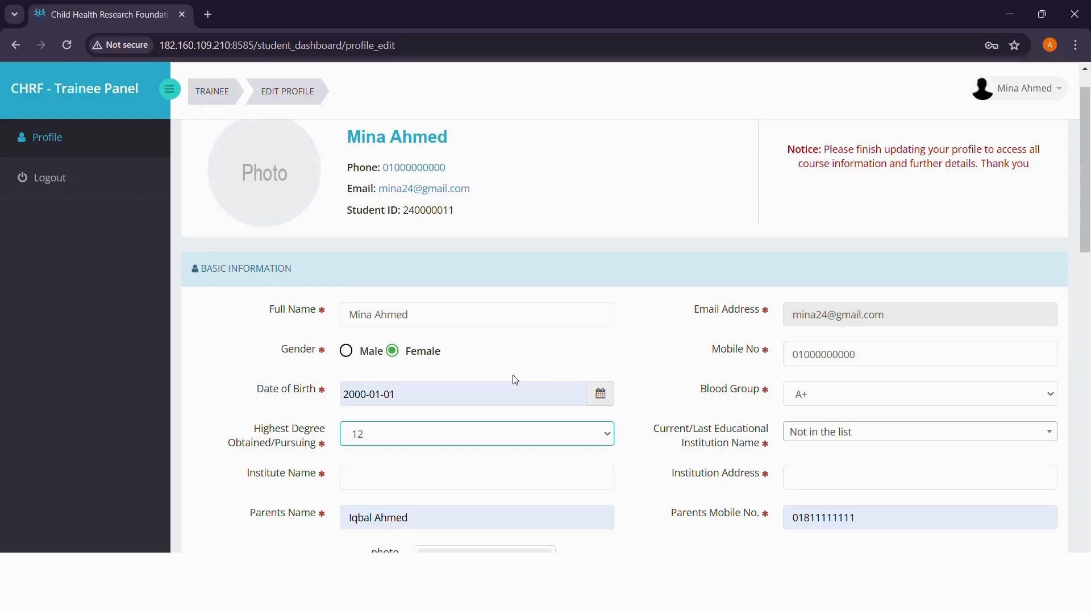
{"action": "mouse_move", "coordinate": [656, 332]}
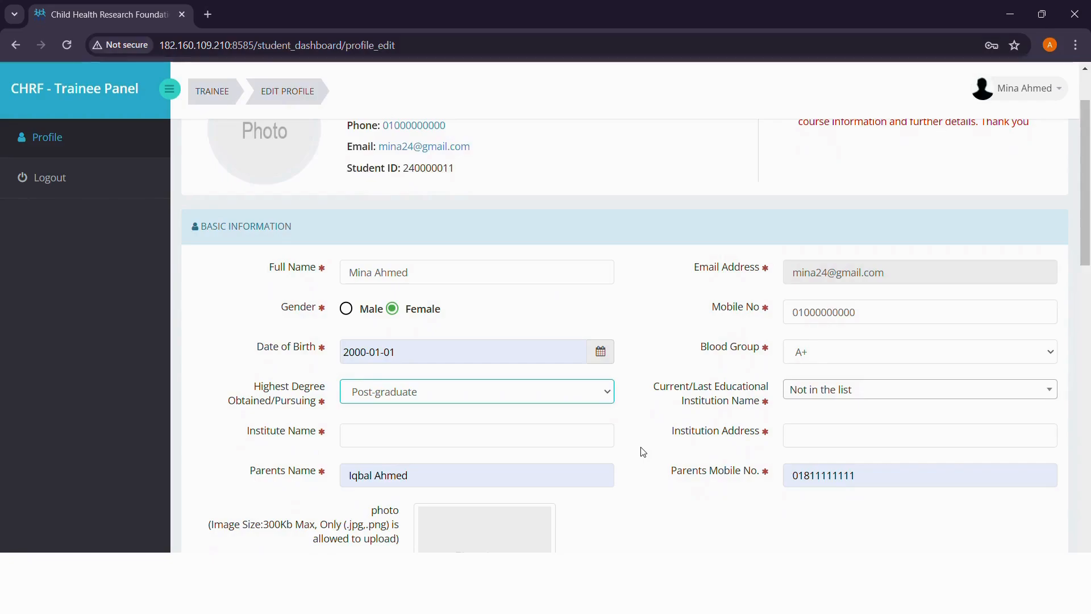
{"action": "mouse_move", "coordinate": [634, 528]}
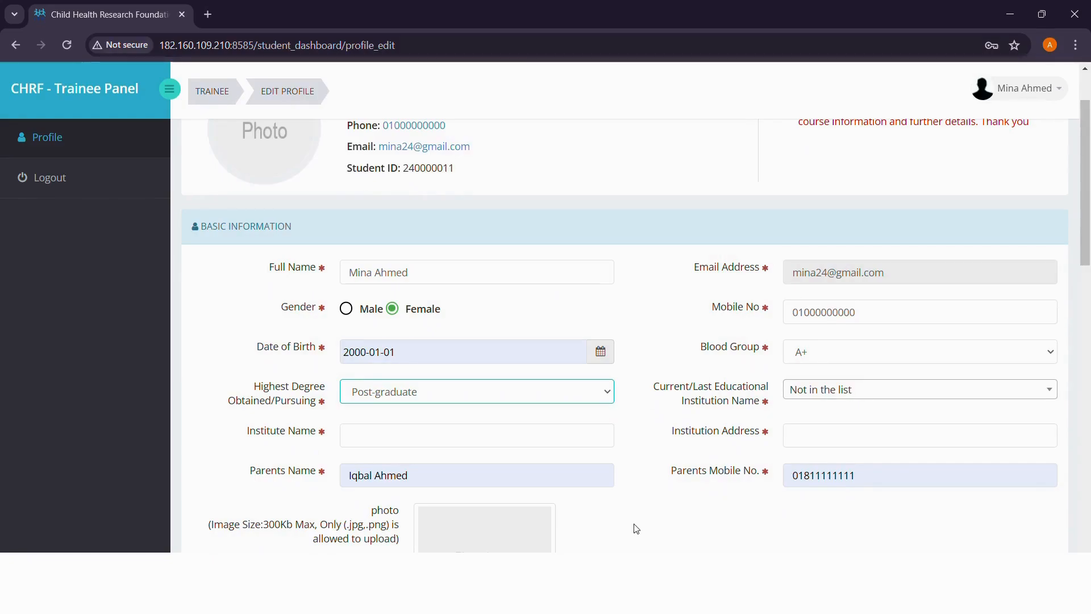
Choose the educational institution and enter Dhaka in the profile form.
{"action": "left_click", "coordinate": [917, 389]}
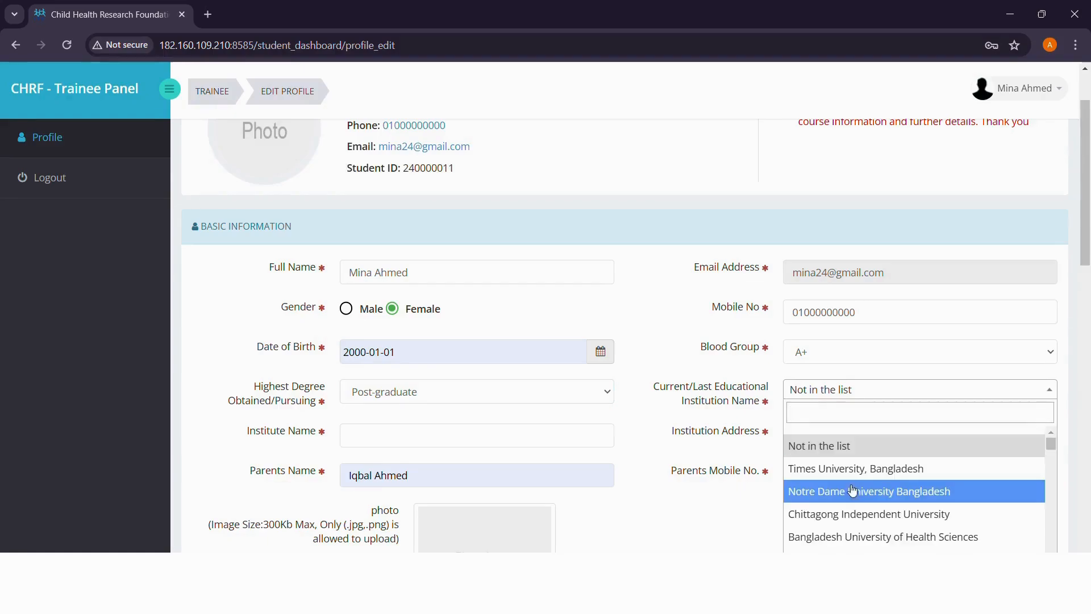
{"action": "scroll", "scroll_direction": "down", "scroll_amount": 3}
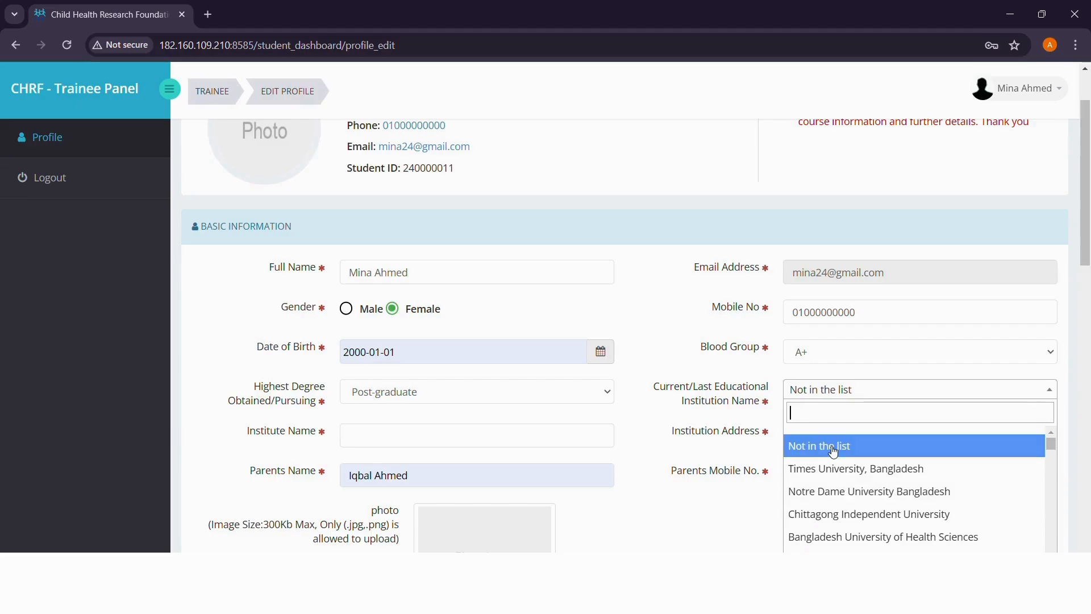
{"action": "mouse_move", "coordinate": [871, 448]}
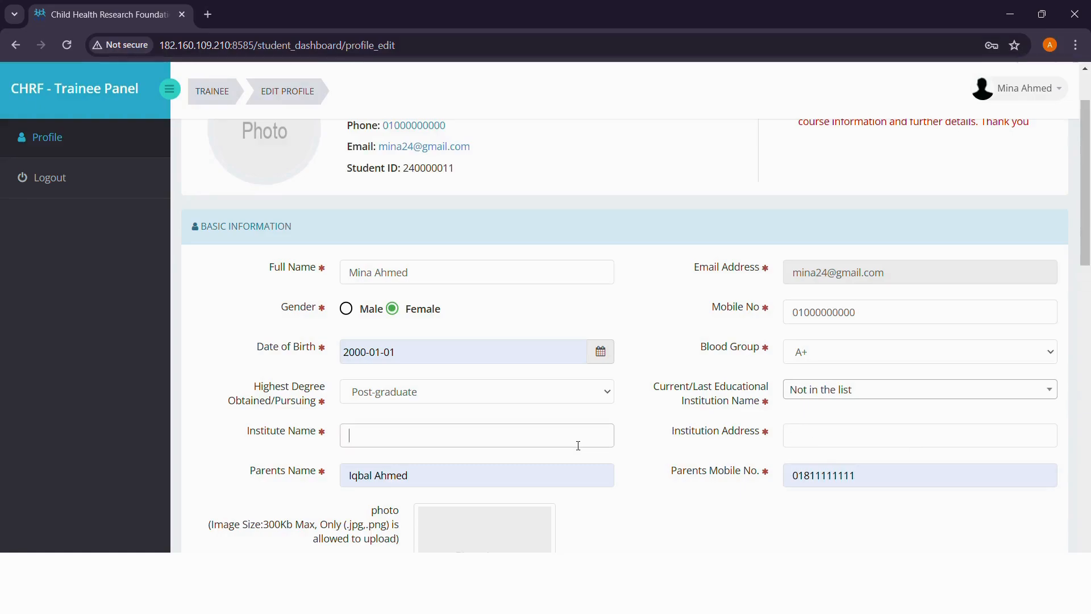
{"action": "type", "text": "Dhaka"}
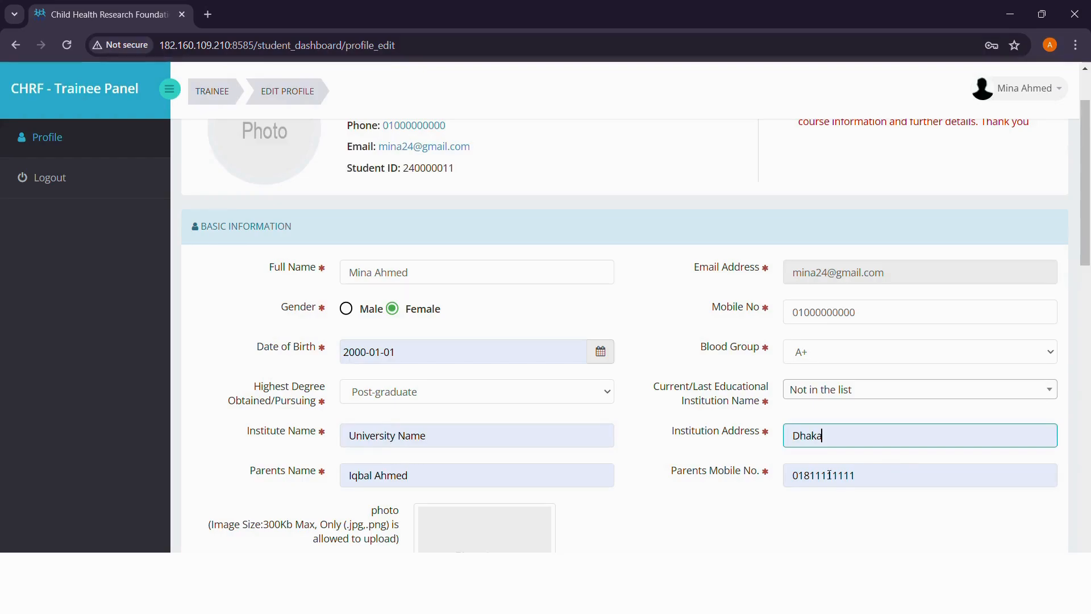
Save the profile with Microbiology degree, Facebook referral, not employed, no prior CHRF training.
{"action": "scroll", "scroll_direction": "down", "scroll_amount": 3}
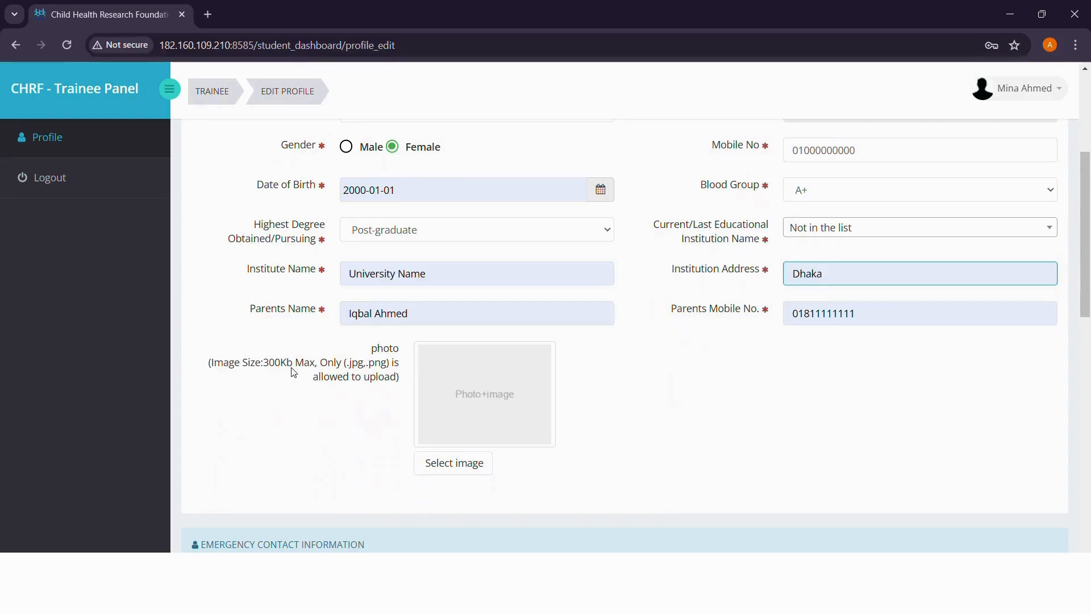
{"action": "scroll", "scroll_direction": "down", "scroll_amount": 3}
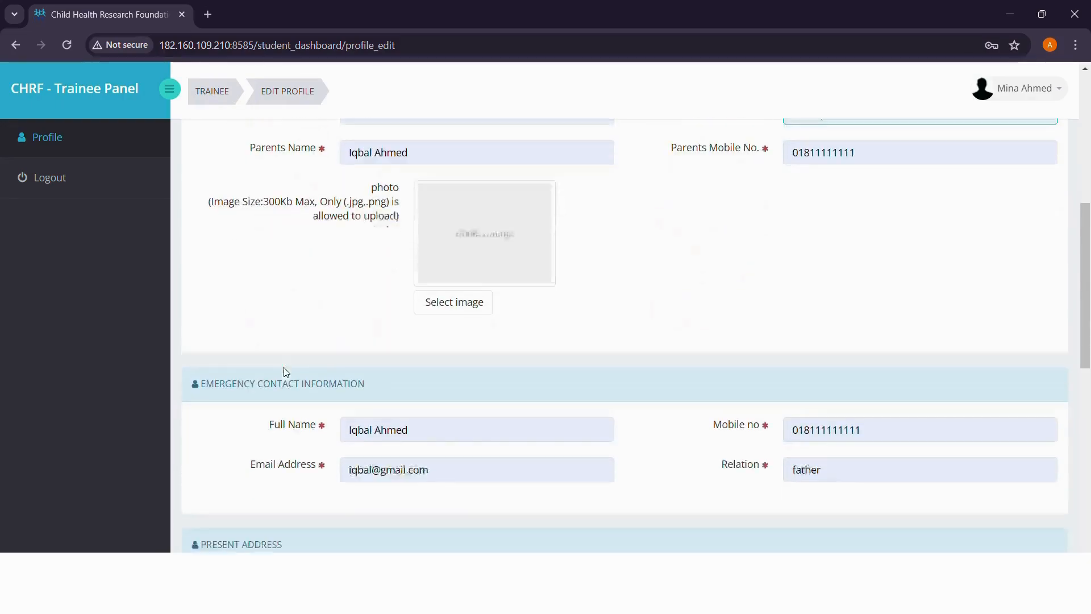
{"action": "scroll", "scroll_direction": "down", "scroll_amount": 3}
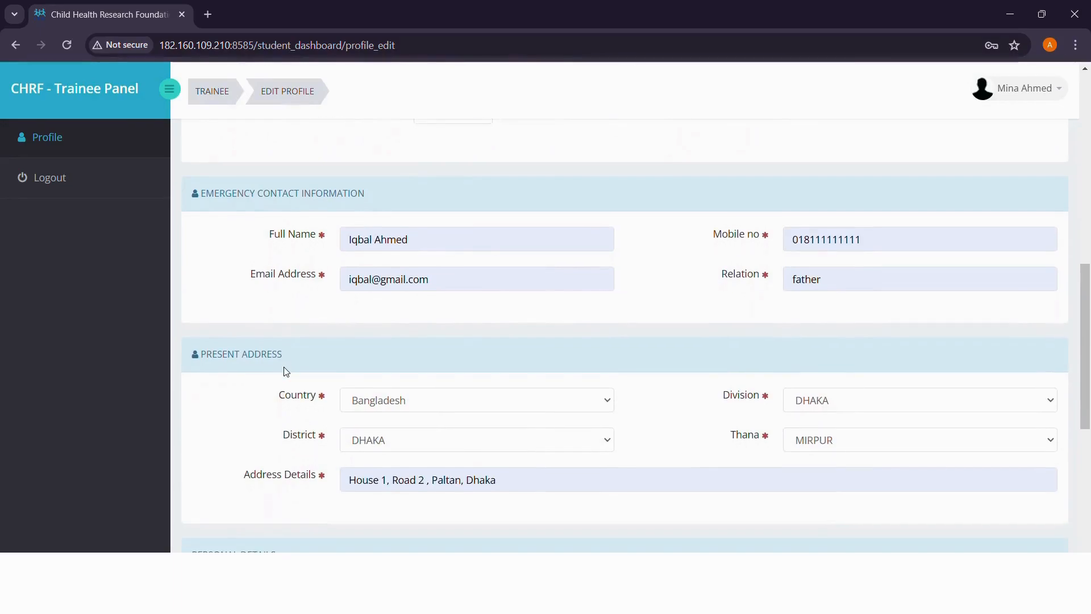
{"action": "scroll", "scroll_direction": "down", "scroll_amount": 3}
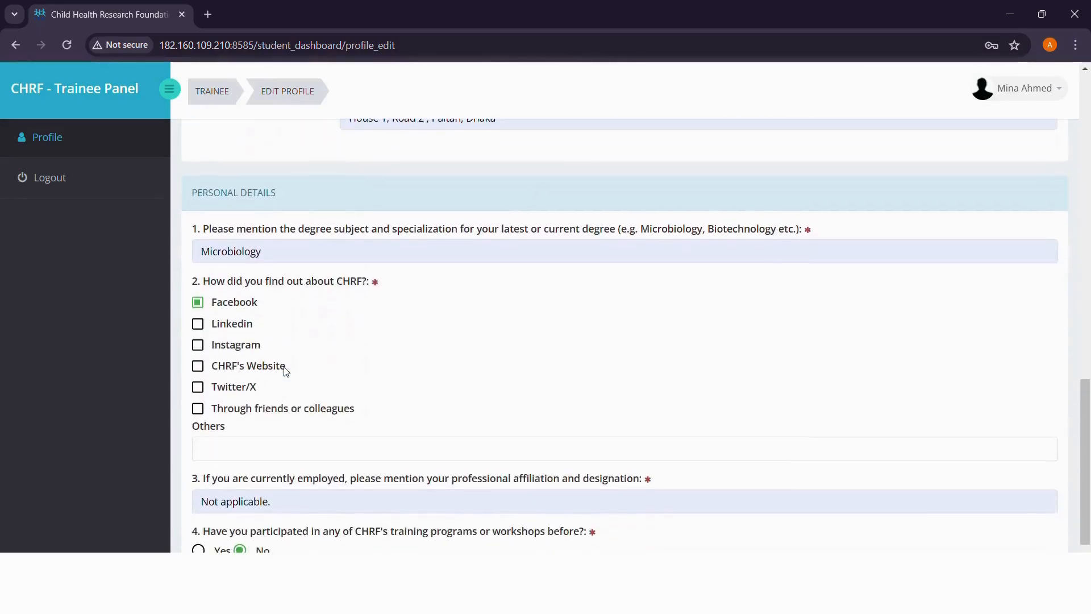
{"action": "scroll", "scroll_direction": "down", "scroll_amount": 3}
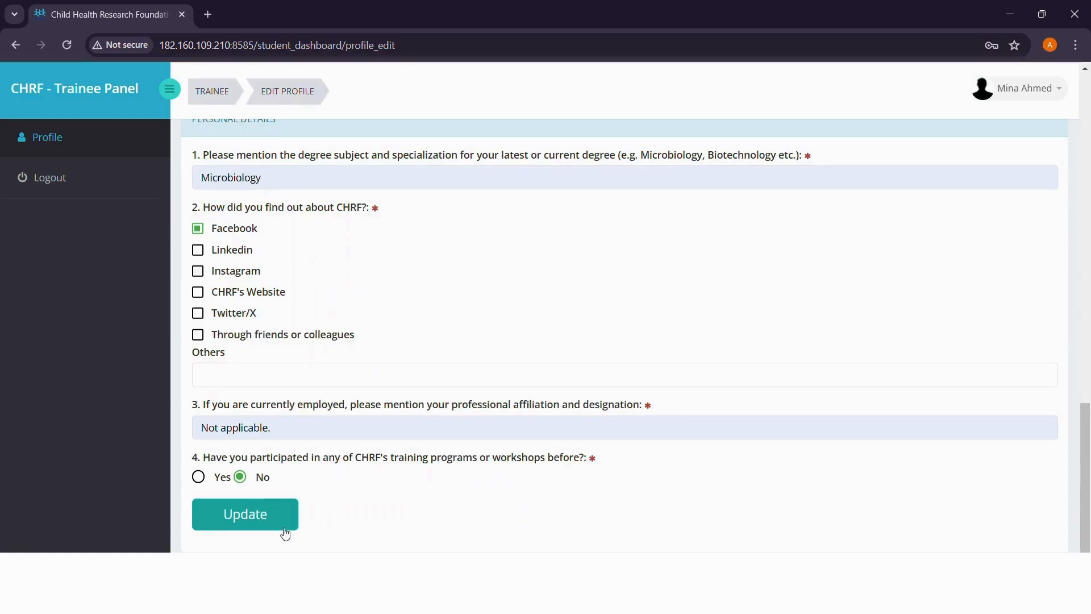
{"action": "left_click", "coordinate": [244, 514]}
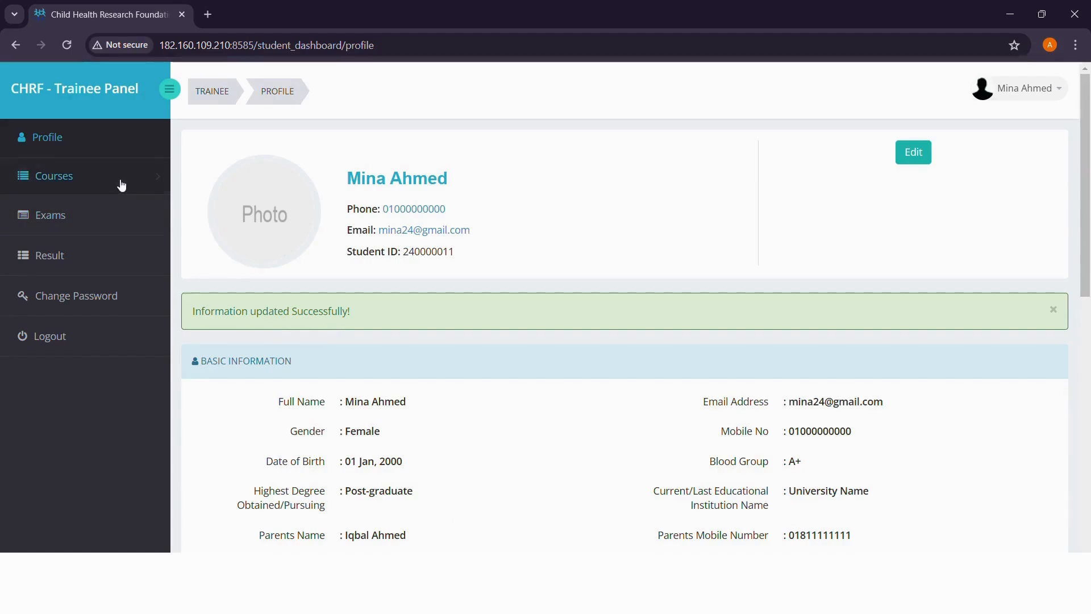
Start applying for Molecular Biology Training from the Eligible Course List.
{"action": "left_click", "coordinate": [54, 175]}
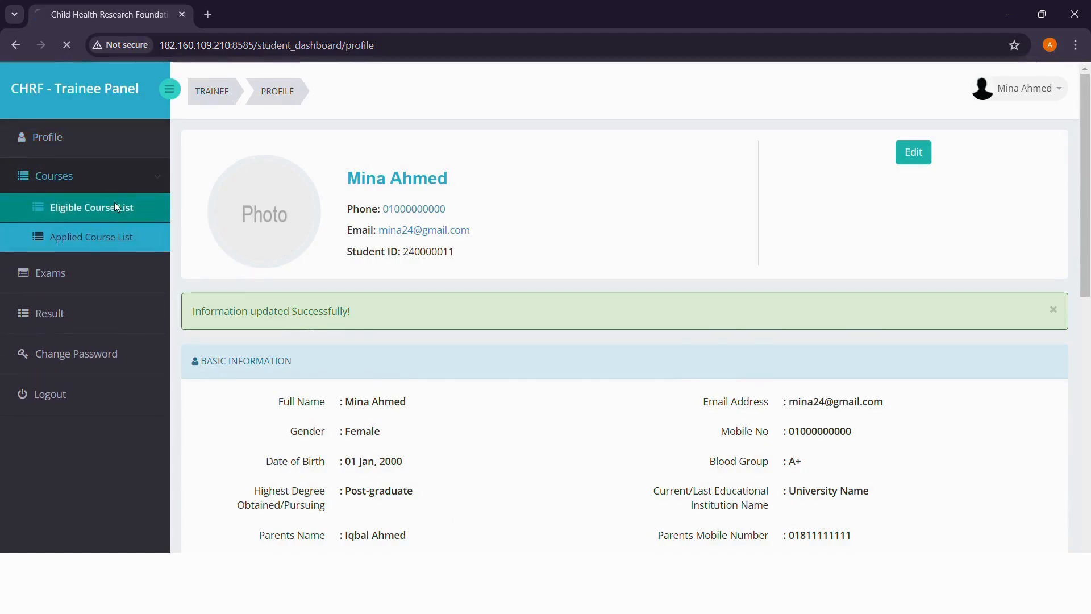
{"action": "left_click", "coordinate": [91, 207]}
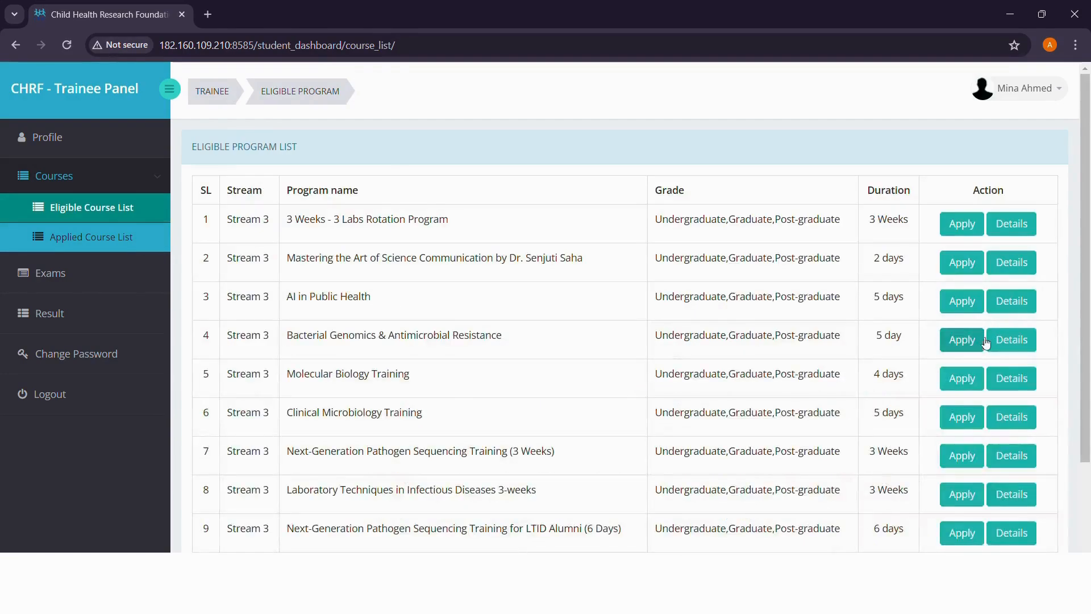
{"action": "left_click", "coordinate": [961, 378]}
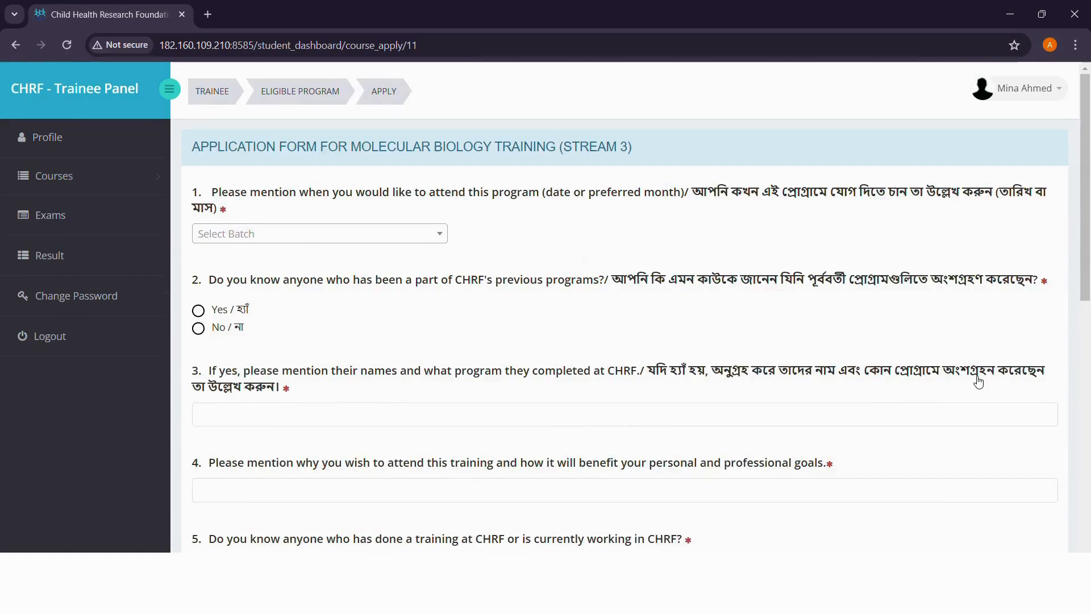
Choose a batch and submit the Molecular Biology Training application.
{"action": "left_click", "coordinate": [319, 233]}
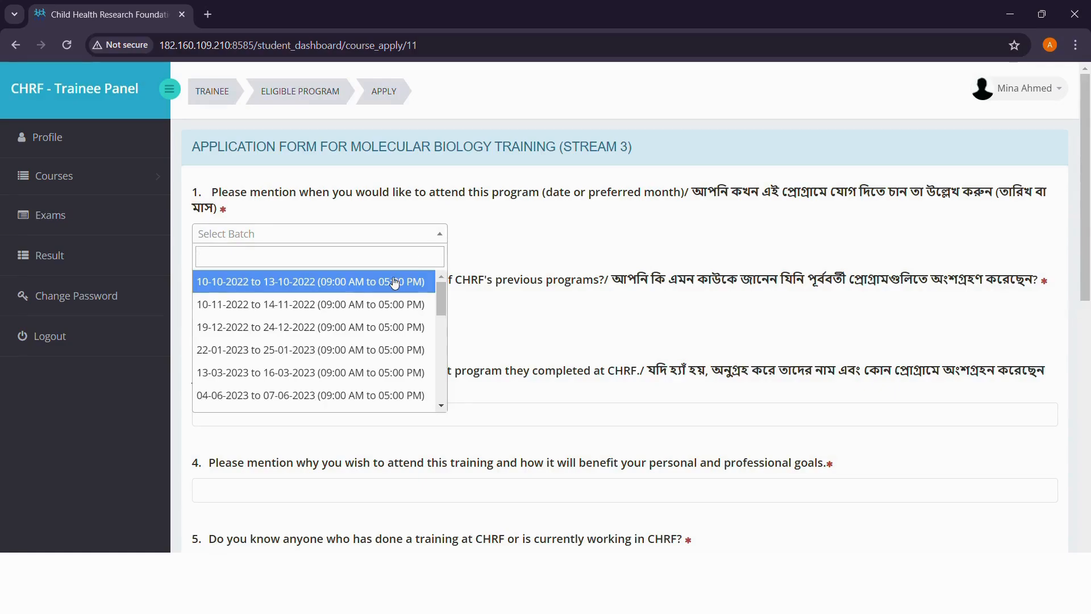
{"action": "scroll", "scroll_direction": "down", "scroll_amount": 3}
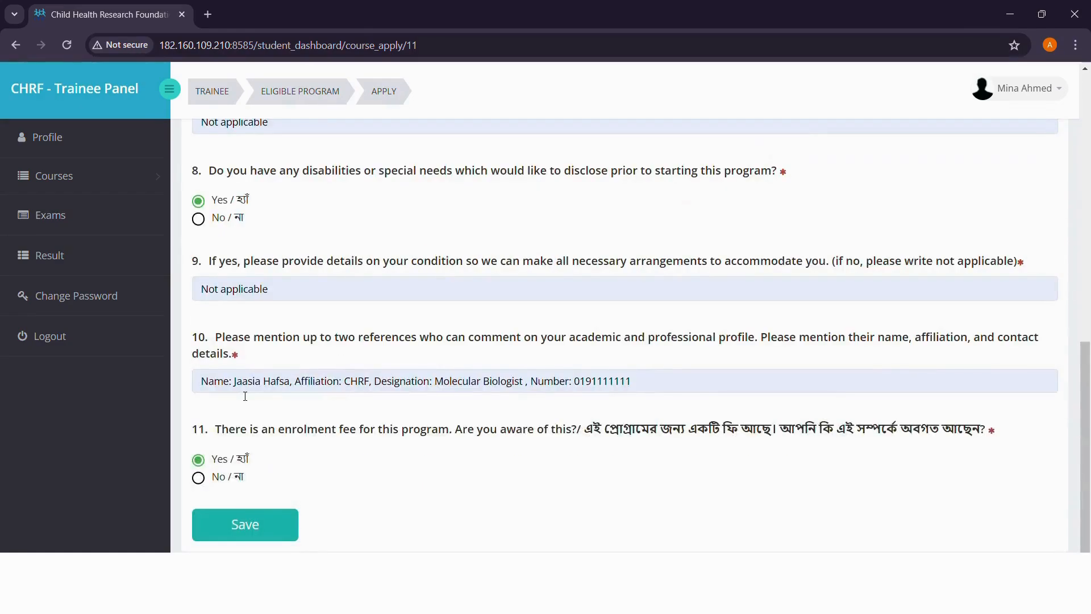
{"action": "mouse_move", "coordinate": [641, 387]}
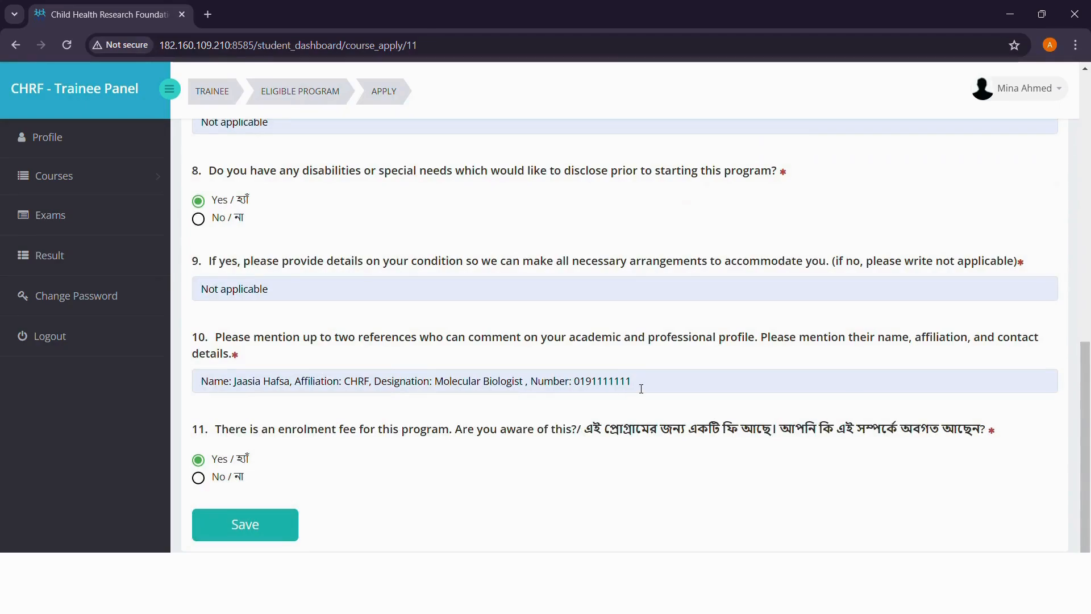
{"action": "left_click", "coordinate": [624, 381]}
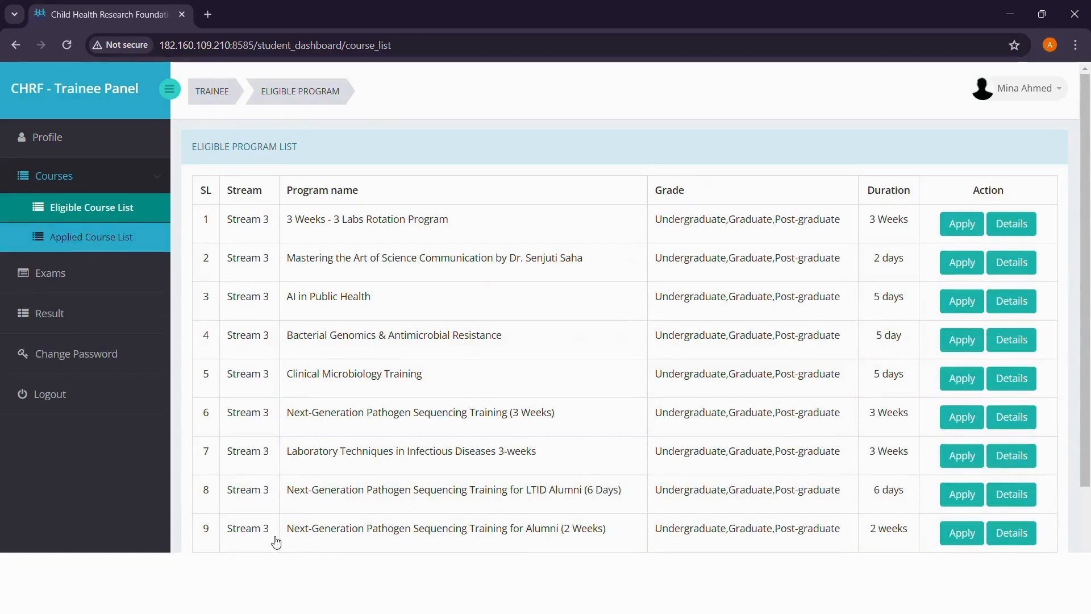
Review the Molecular Biology Training application details (Applied, Unpaid), then view the Exams page.
{"action": "left_click", "coordinate": [94, 237]}
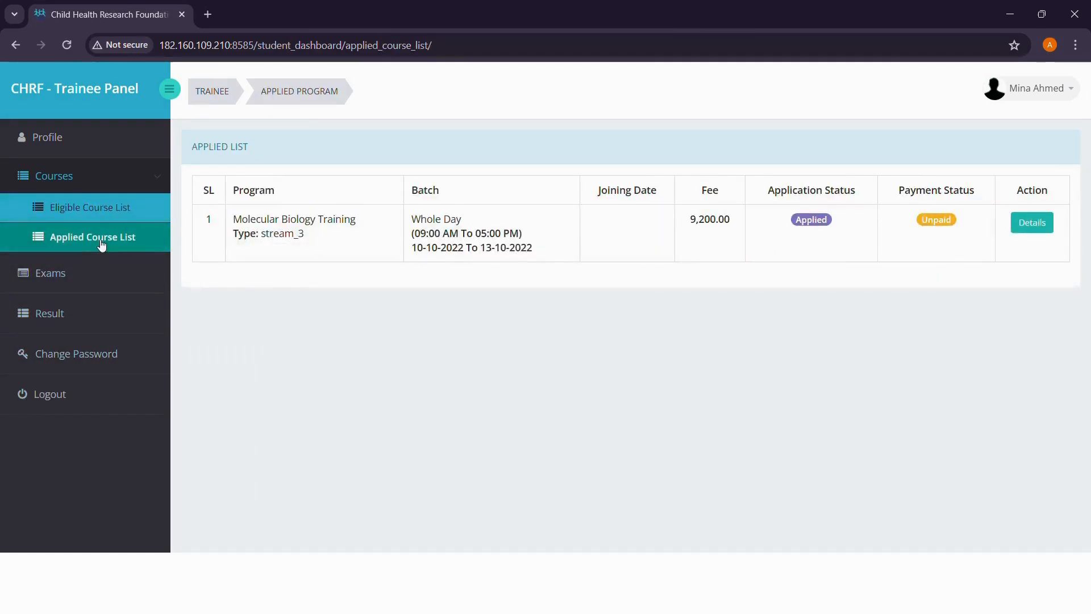
{"action": "mouse_move", "coordinate": [664, 219]}
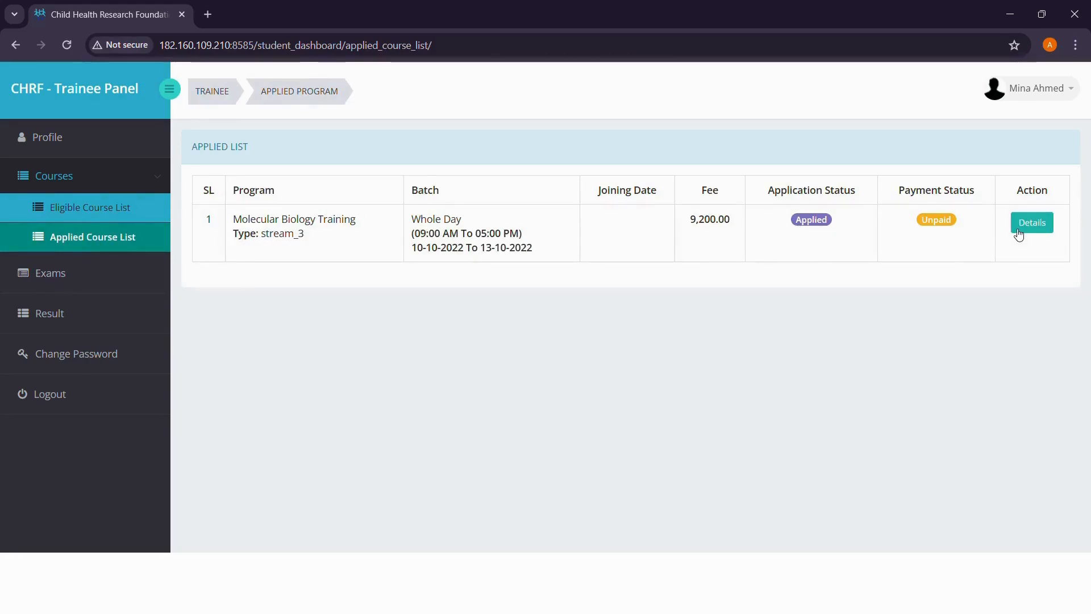
{"action": "left_click", "coordinate": [1032, 222]}
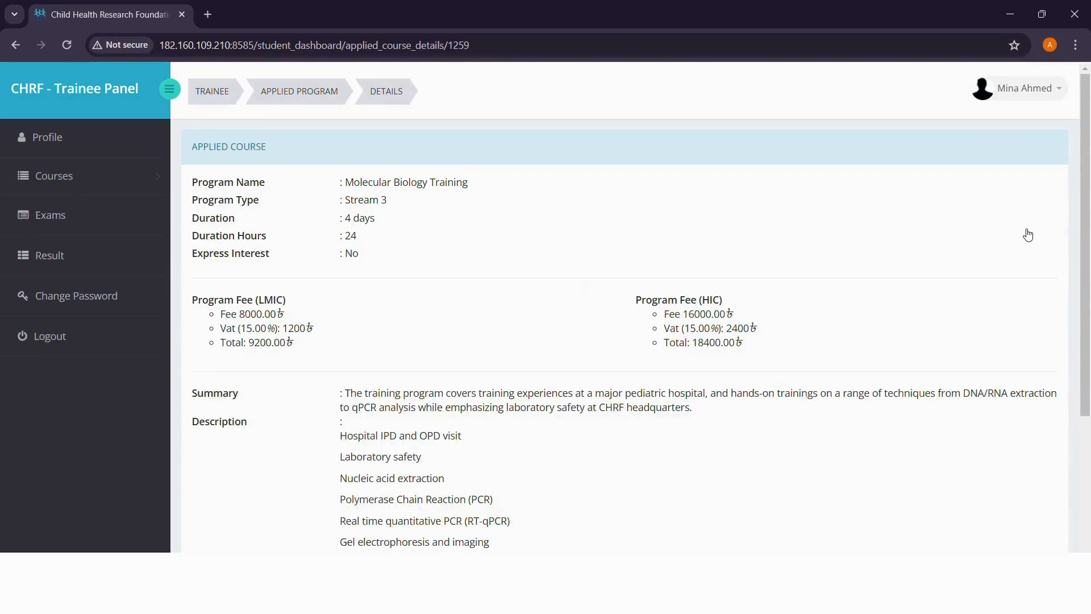
{"action": "scroll", "scroll_direction": "down", "scroll_amount": 3}
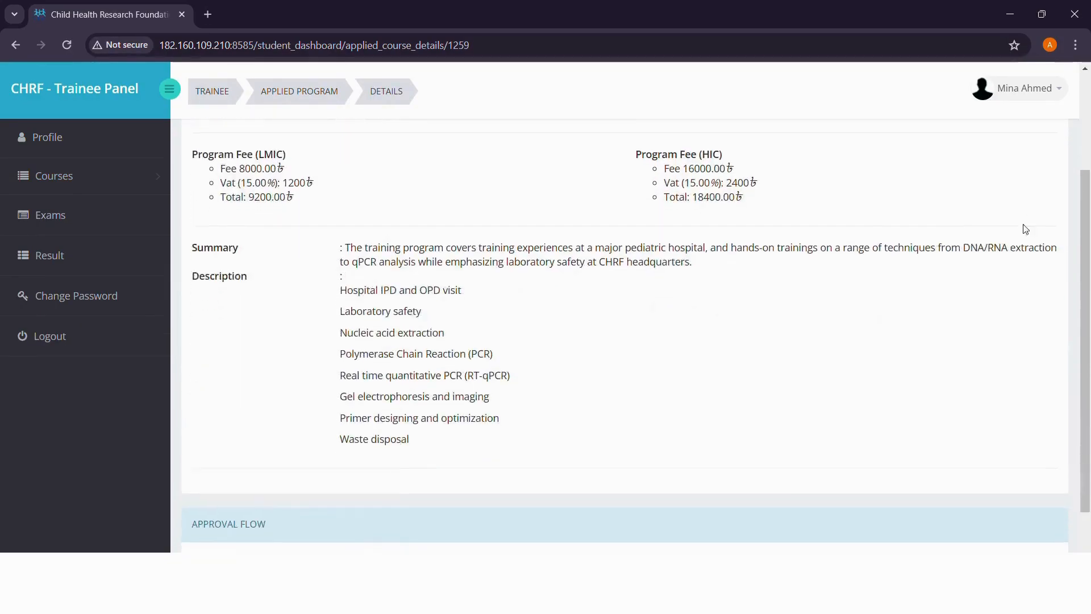
{"action": "scroll", "scroll_direction": "down", "scroll_amount": 3}
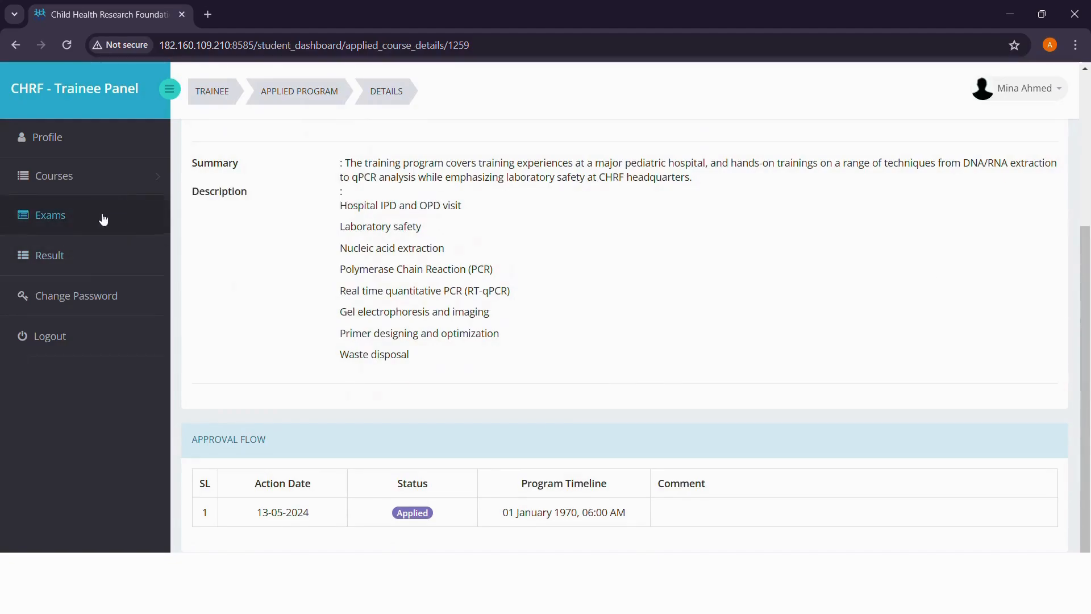
{"action": "left_click", "coordinate": [50, 215]}
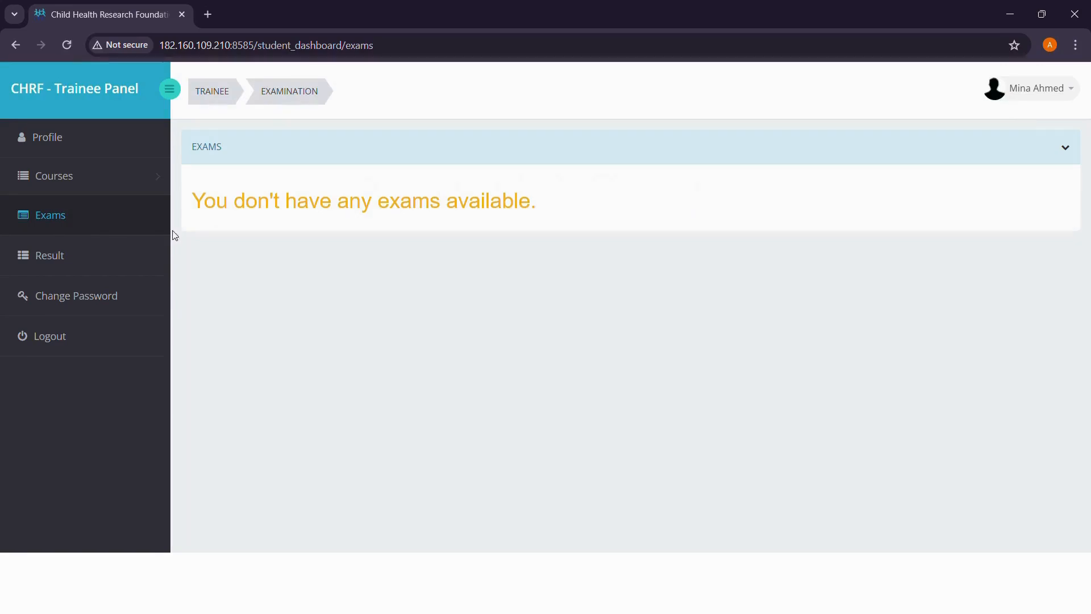
Check the Result page's Program and Batch lists, then bring up the Change Password form.
{"action": "left_click", "coordinate": [50, 255]}
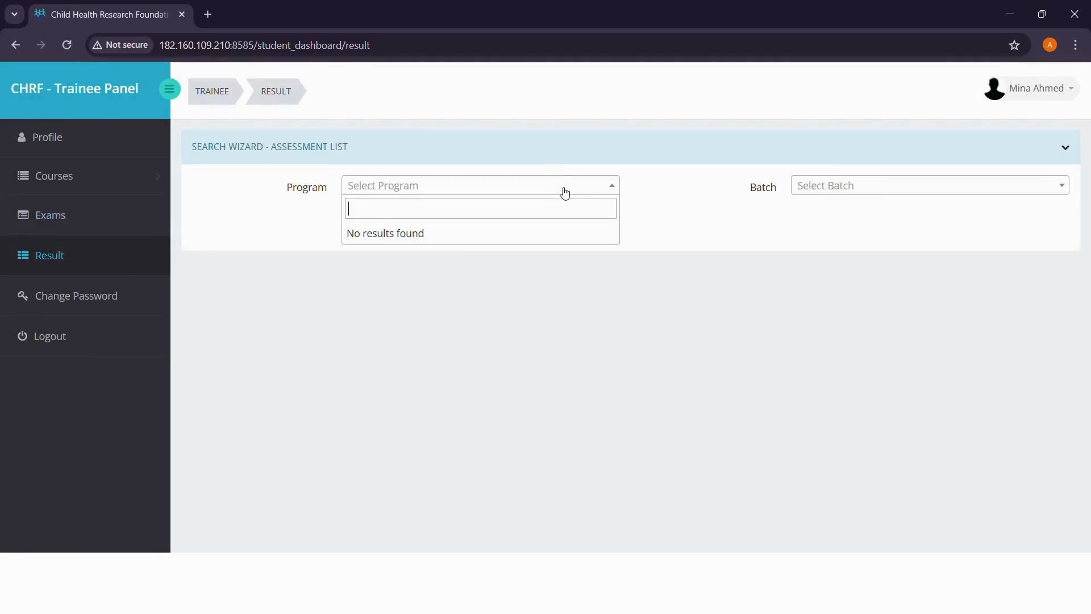
{"action": "left_click", "coordinate": [928, 185]}
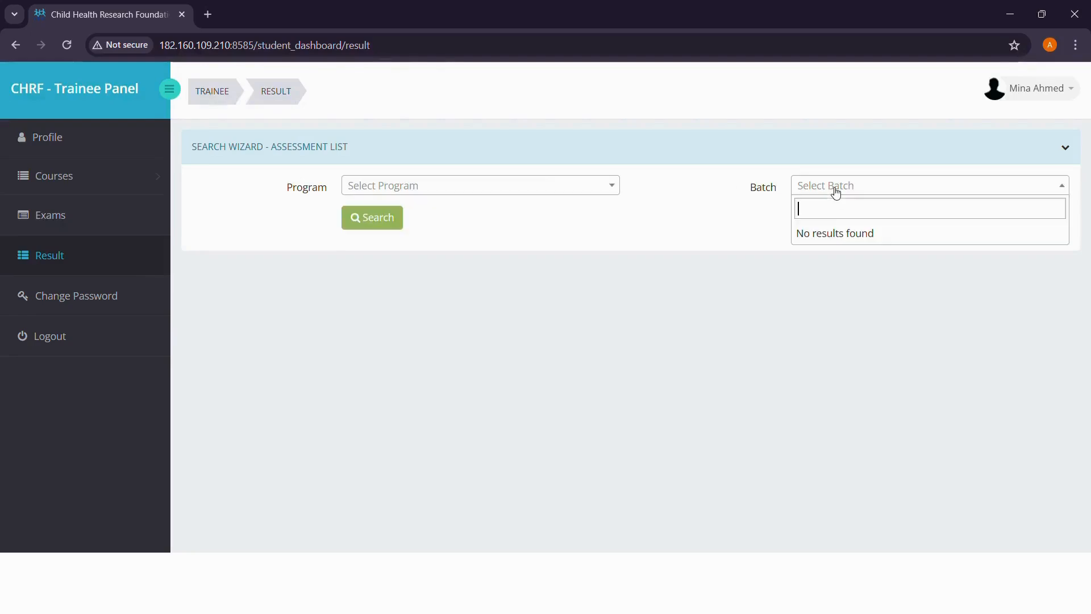
{"action": "mouse_move", "coordinate": [327, 218]}
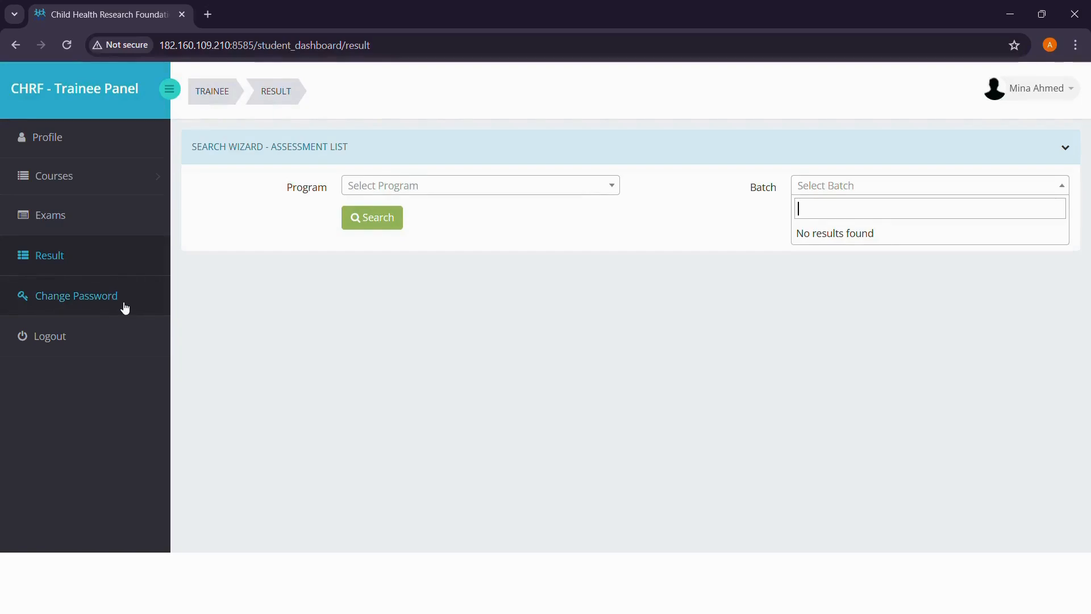
{"action": "left_click", "coordinate": [75, 295]}
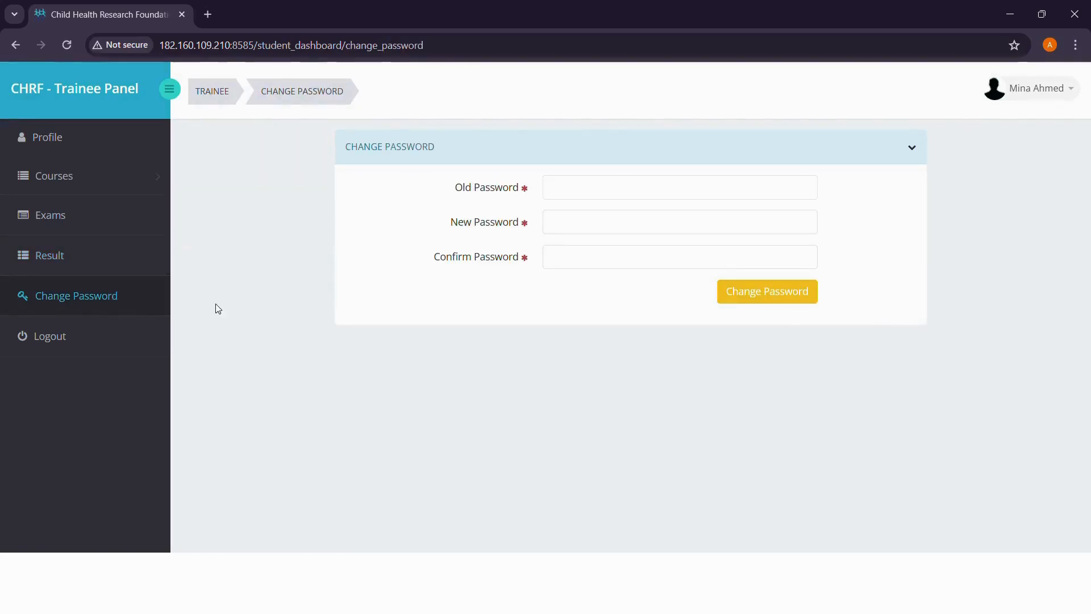
{"action": "mouse_move", "coordinate": [179, 329]}
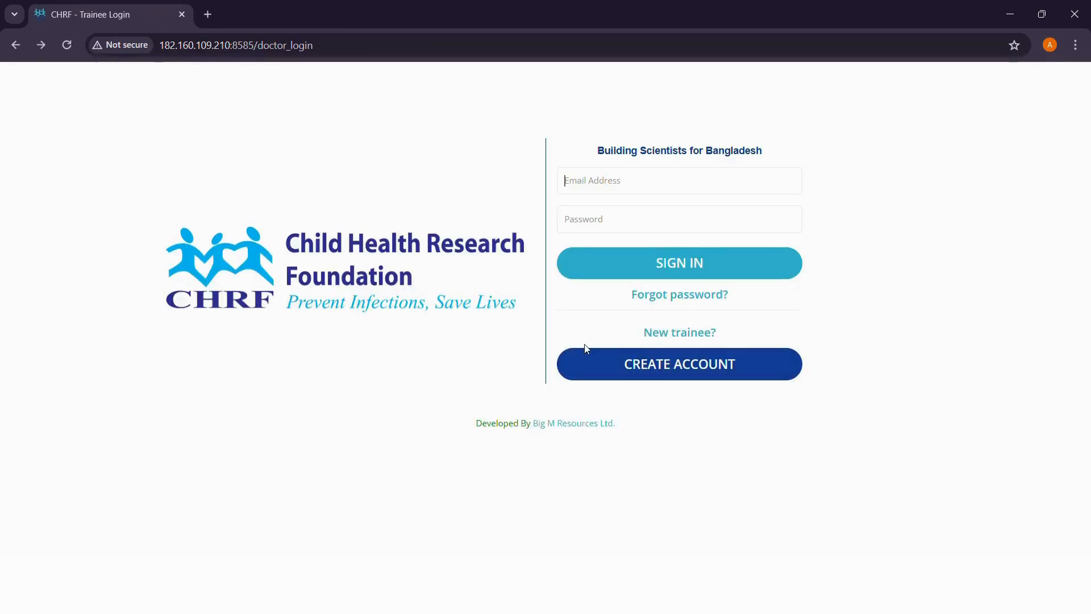
Request a password recovery link for the trainee's email from the login page.
{"action": "left_click", "coordinate": [678, 293]}
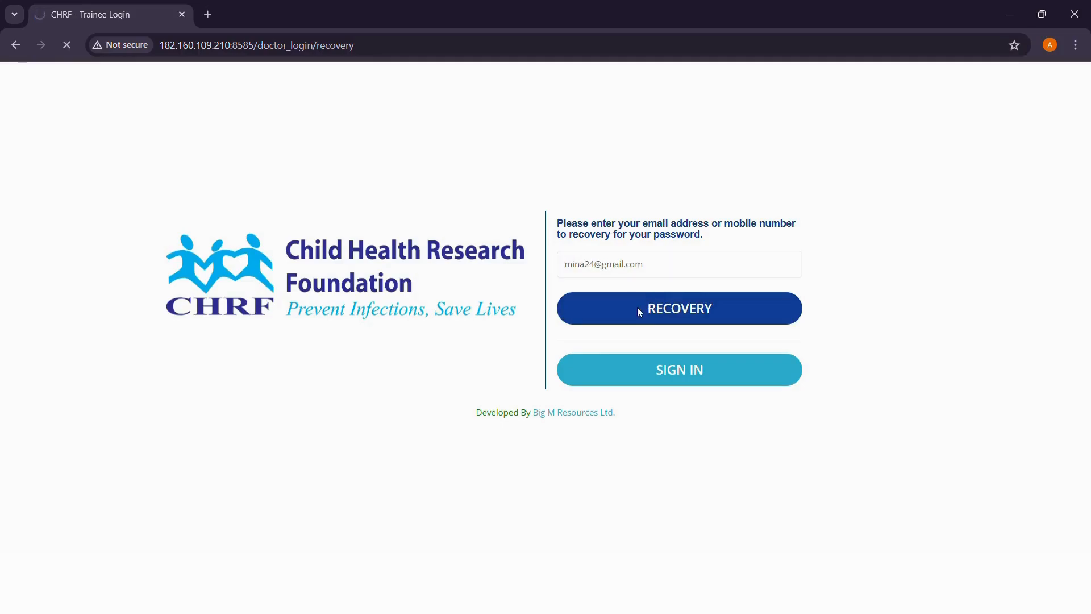
{"action": "left_click", "coordinate": [679, 308]}
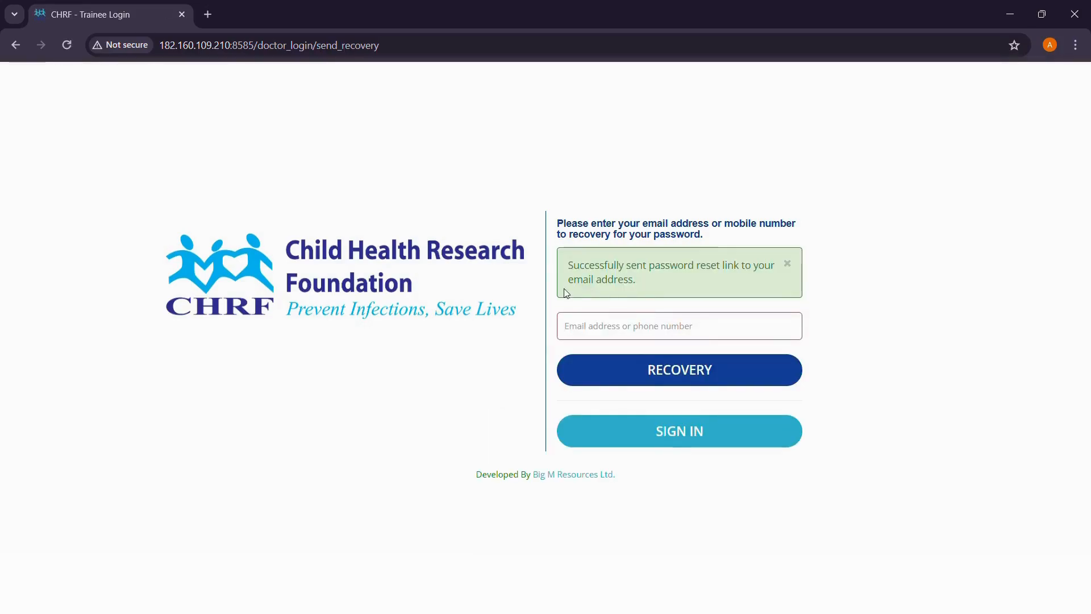